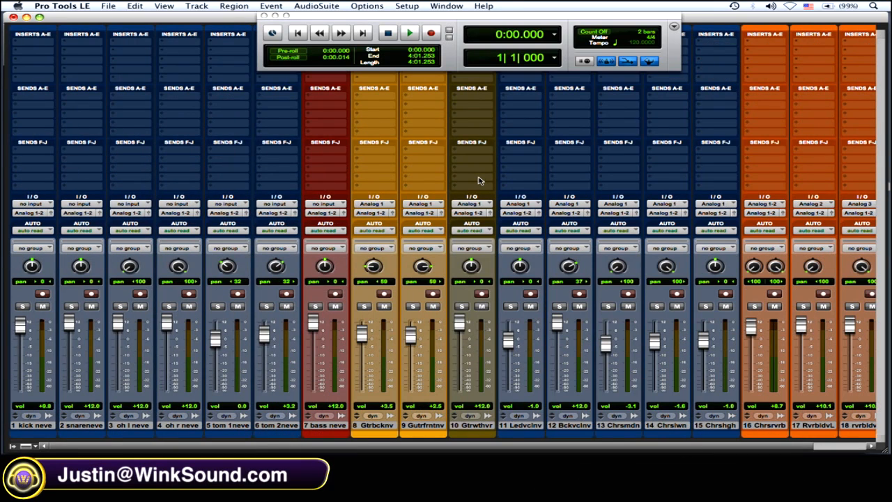
mouse_move(313, 212)
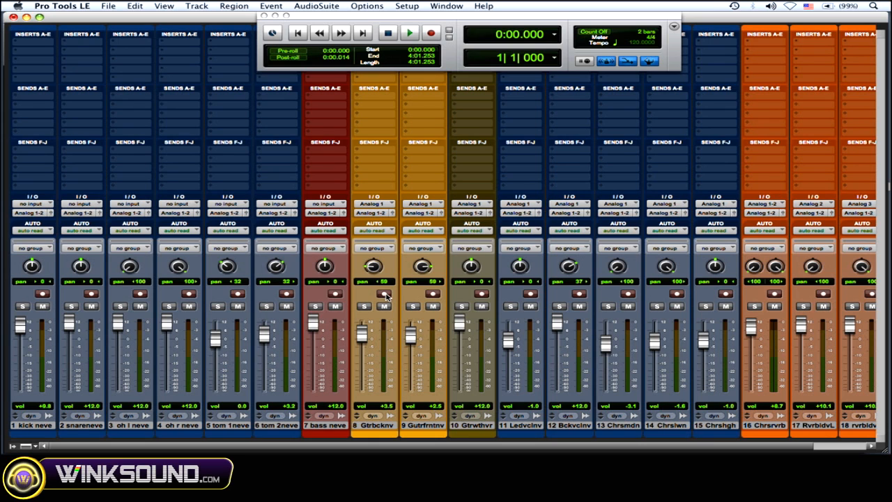
Create one Stereo Audio Track plus one Stereo Aux Input from the New Tracks dialog.
click(196, 5)
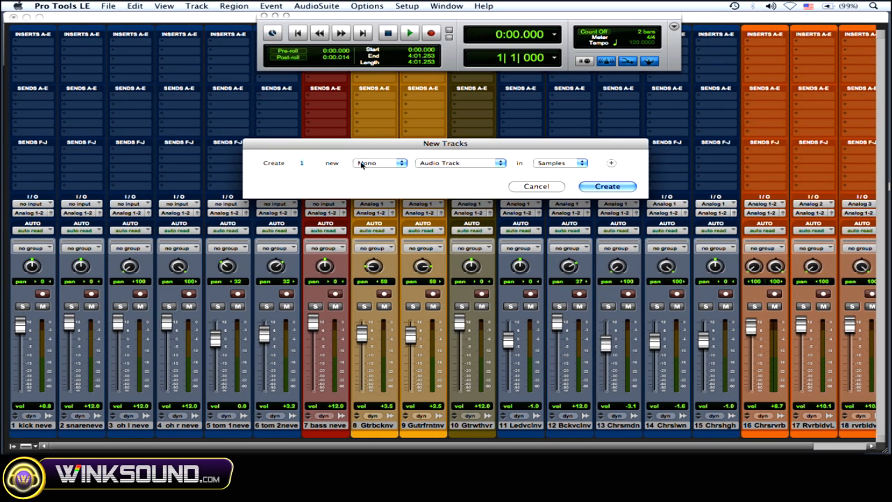
click(379, 162)
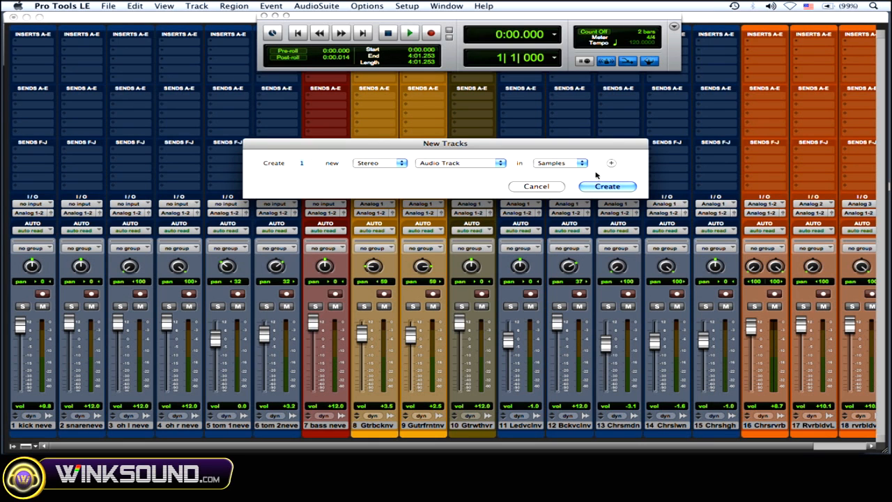
click(610, 162)
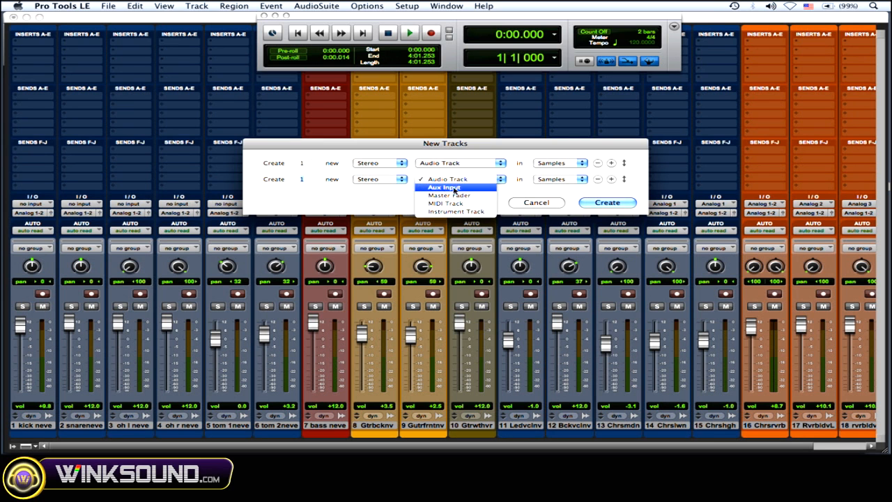
click(444, 186)
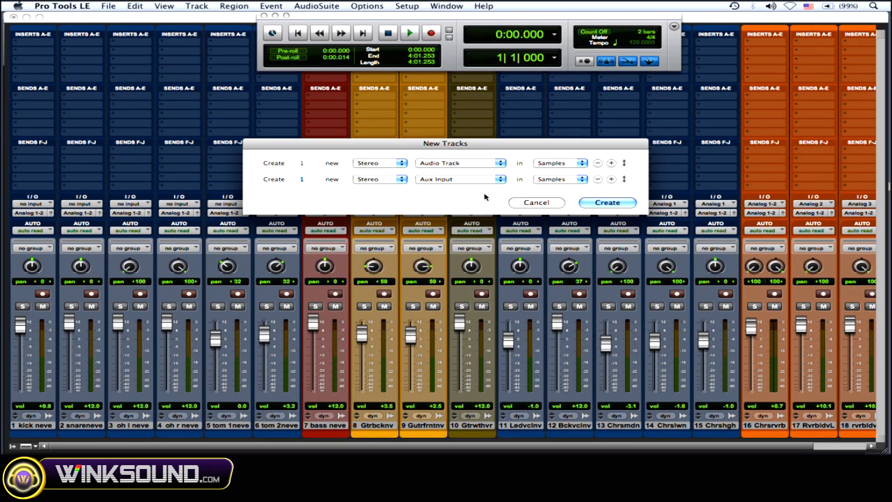
click(606, 202)
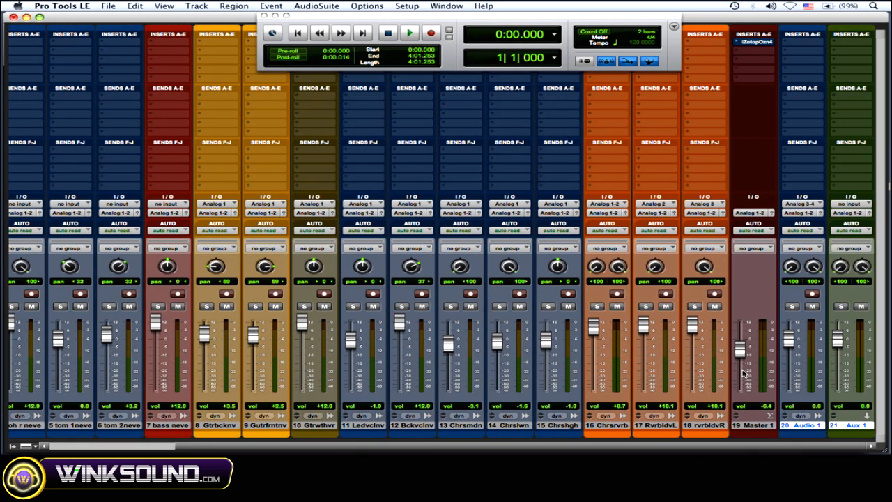
Rename the new audio track to 'bounced'.
double_click(806, 425)
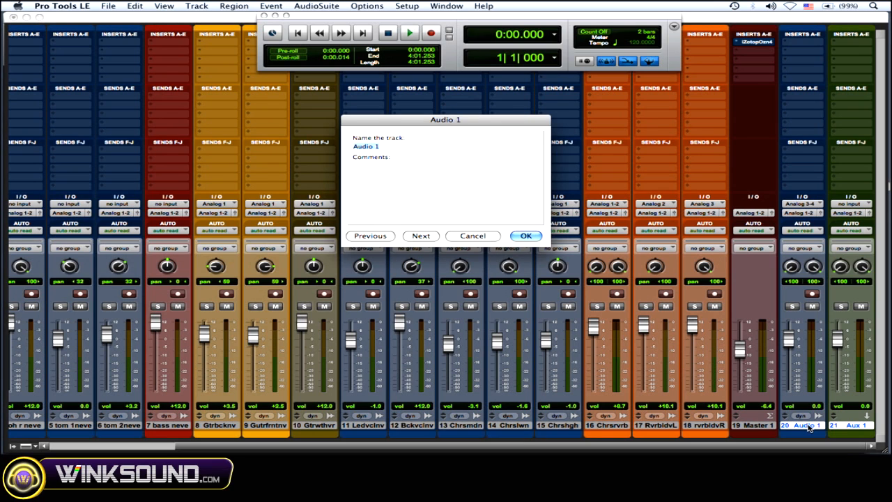
text(bounced)
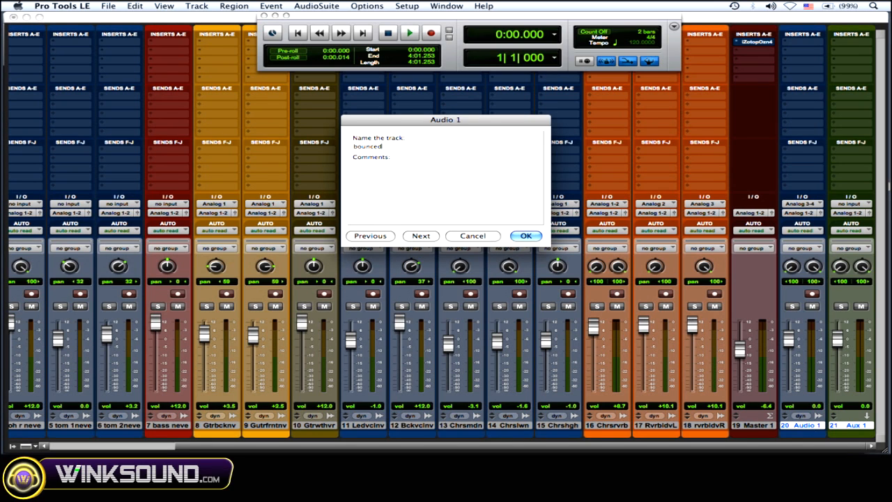
click(525, 235)
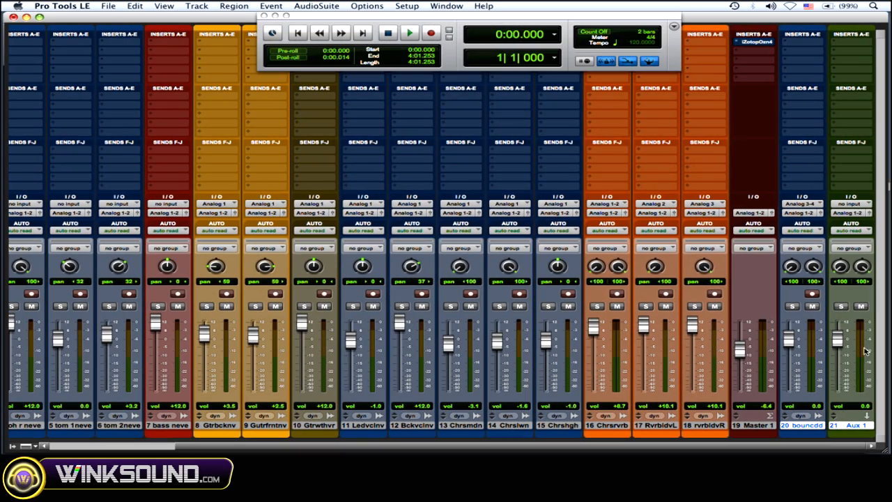
Rename the new aux input track with a matching bounce name.
double_click(850, 425)
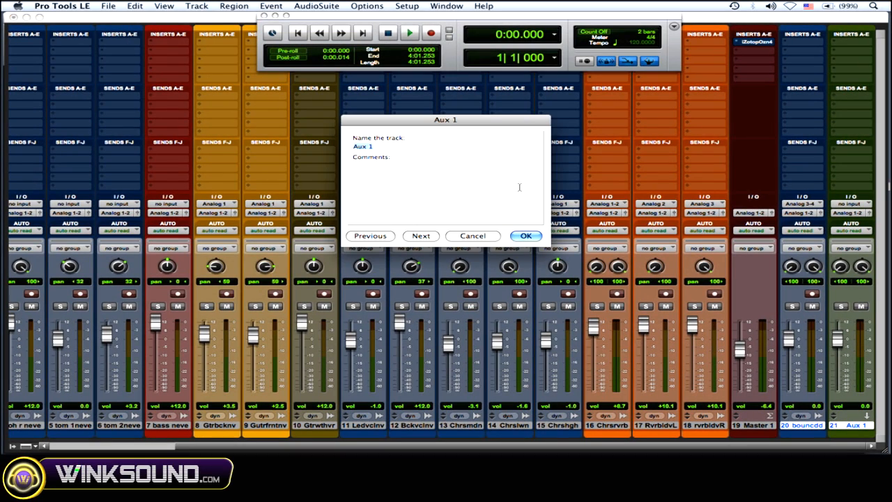
text(bound)
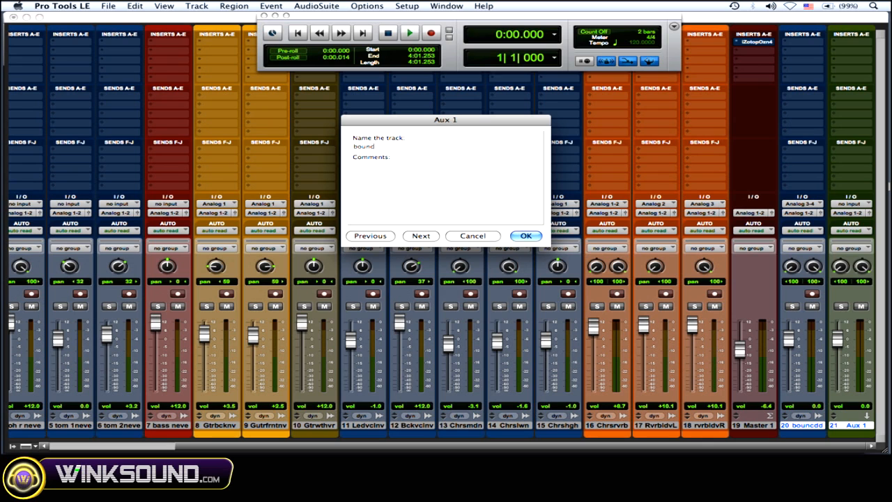
click(527, 235)
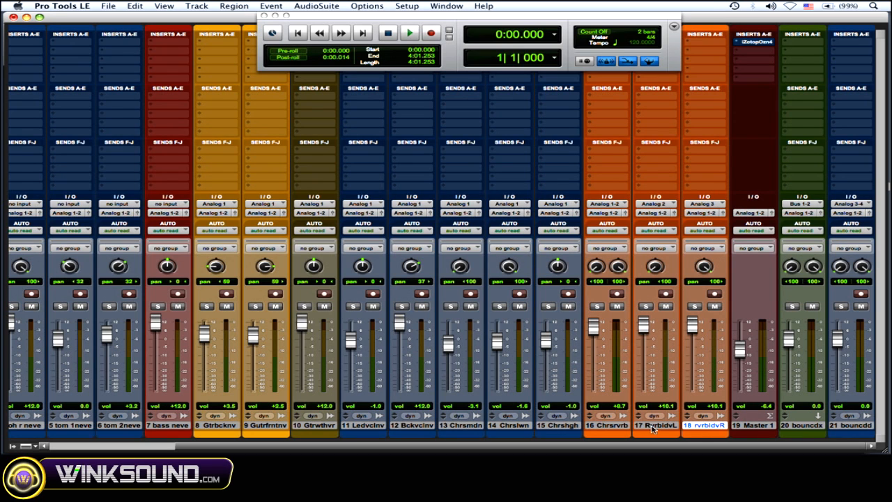
mouse_move(653, 425)
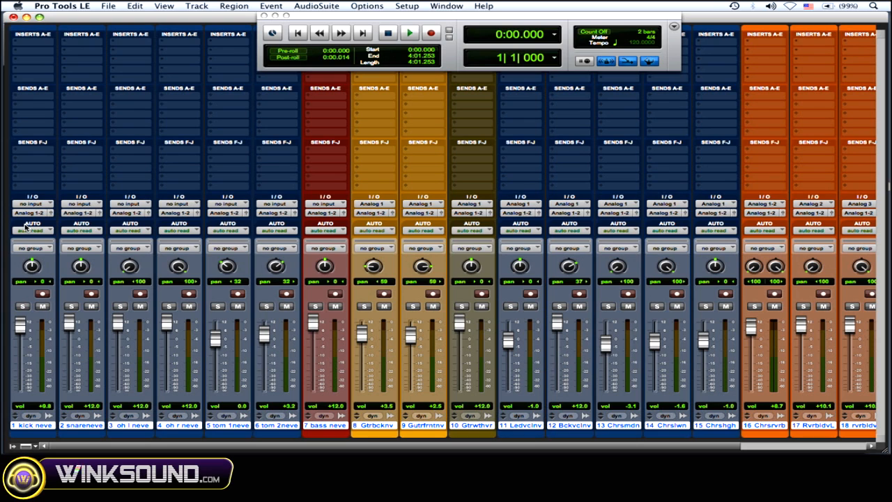
mouse_move(15, 221)
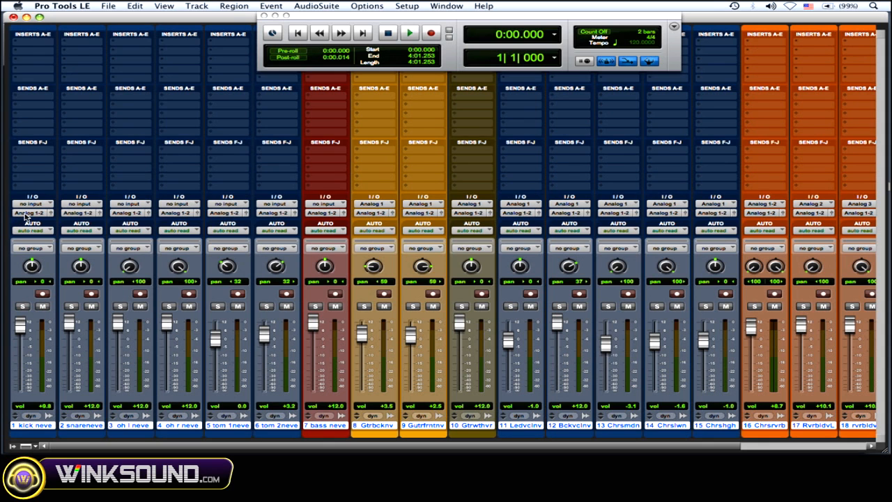
Route the first track's output to internal Bus 1-2 feeding the bounce aux.
click(34, 203)
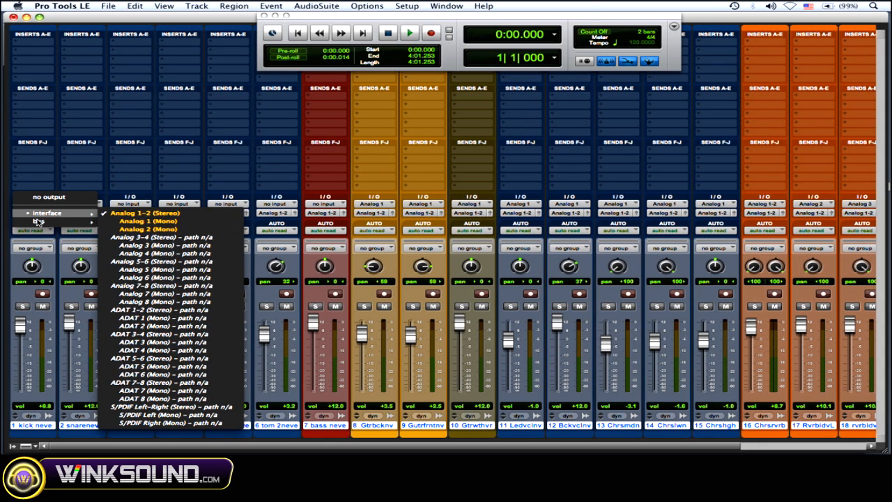
click(41, 222)
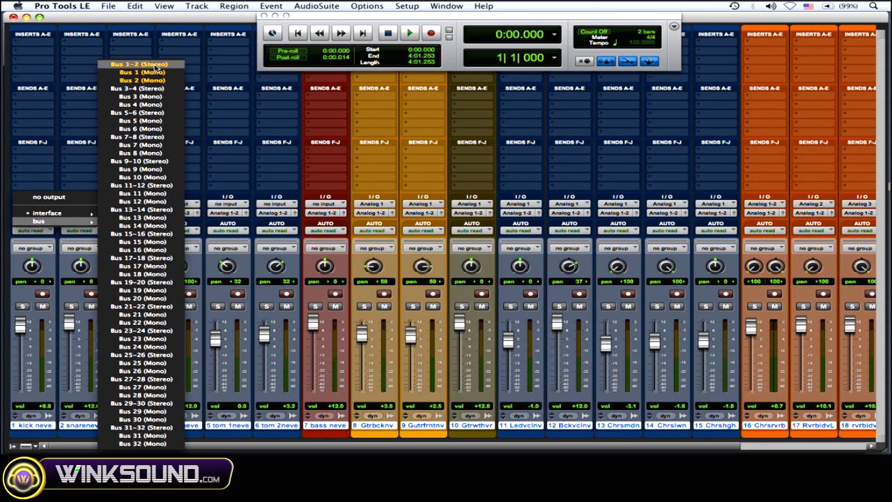
click(142, 64)
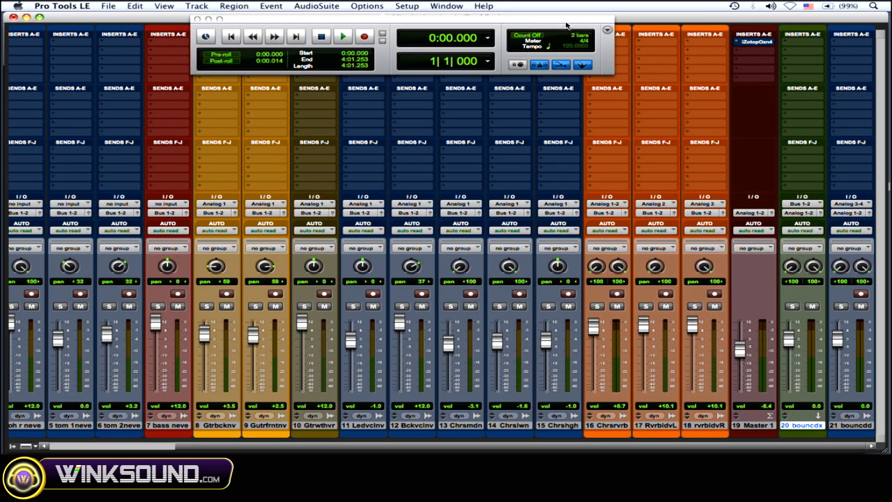
Send the bounce aux's output to Bus 3-4 toward the bounced track.
click(752, 40)
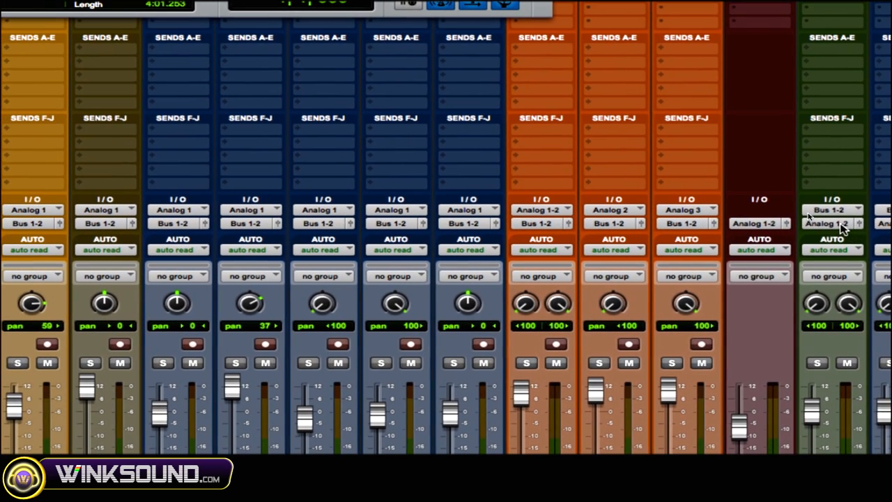
click(831, 223)
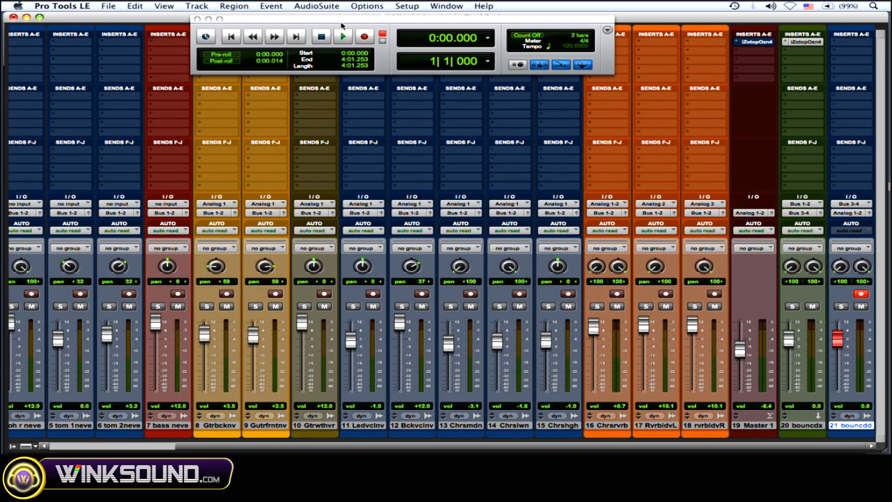
click(362, 37)
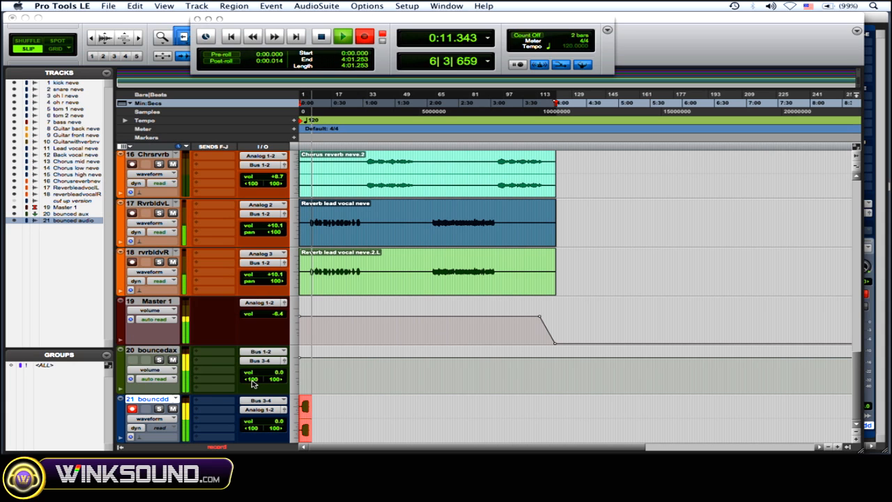
click(341, 36)
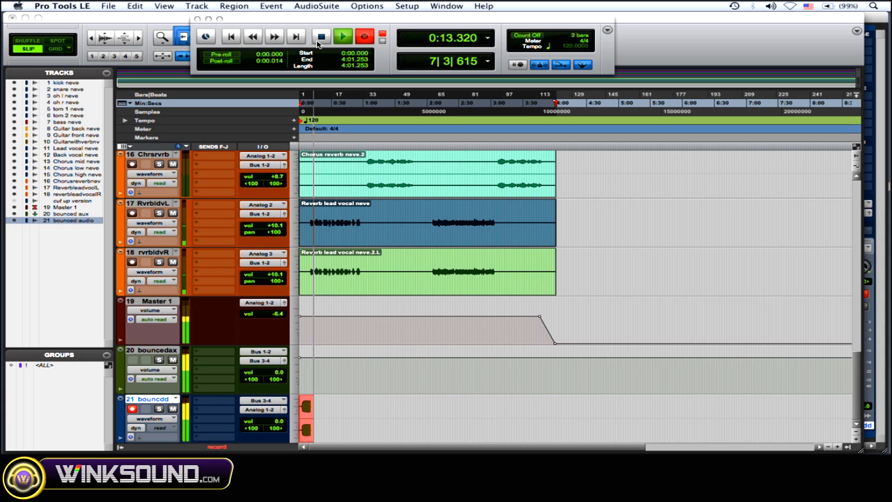
click(320, 37)
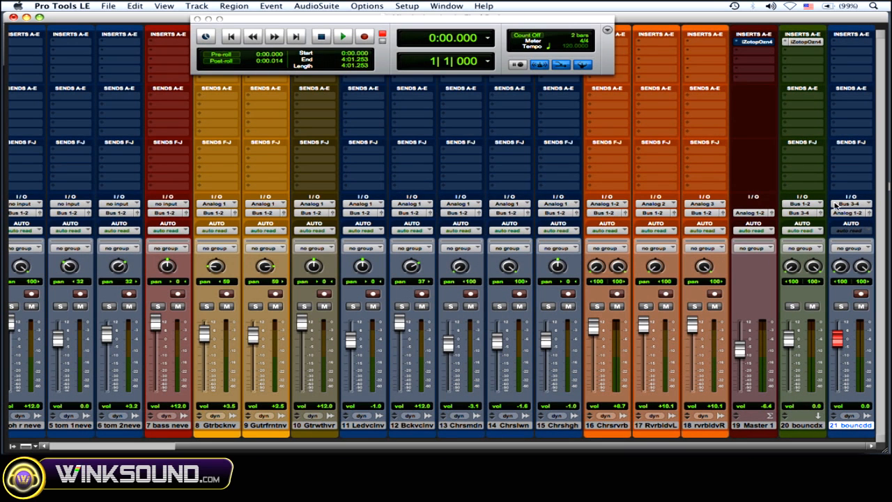
mouse_move(806, 218)
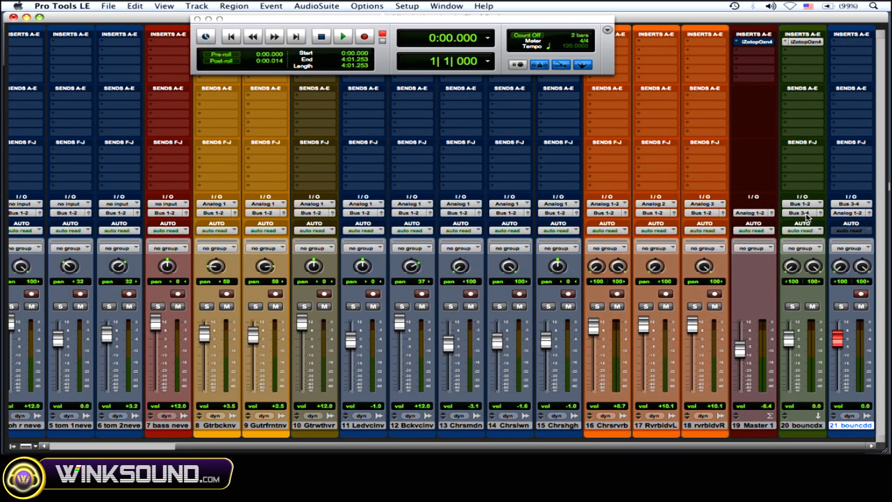
mouse_move(839, 209)
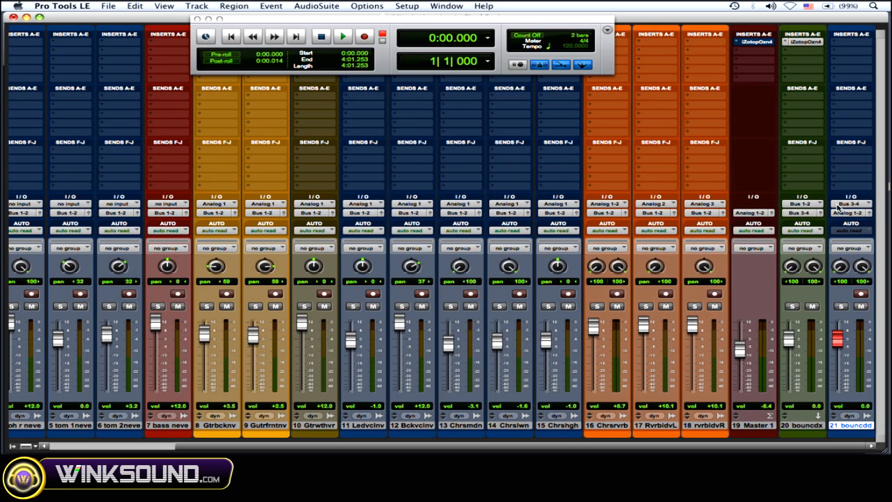
Arm recording and start the Transport to record the mix onto the bounced track.
click(836, 204)
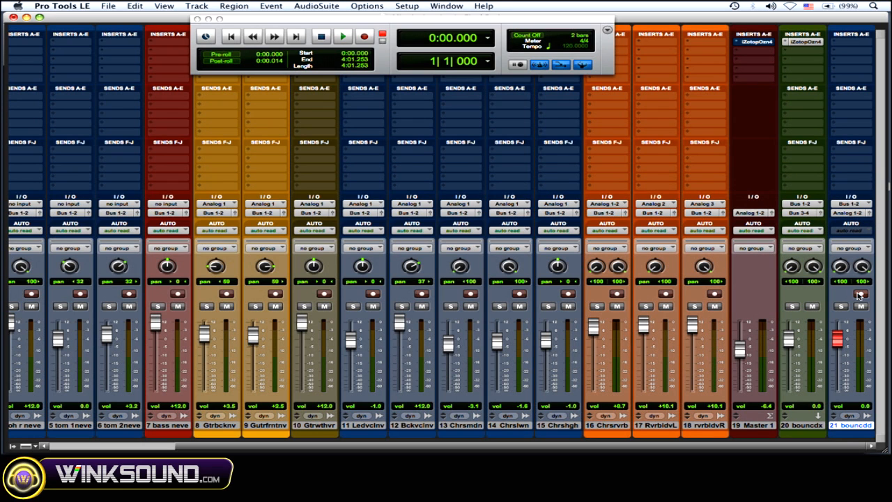
mouse_move(632, 162)
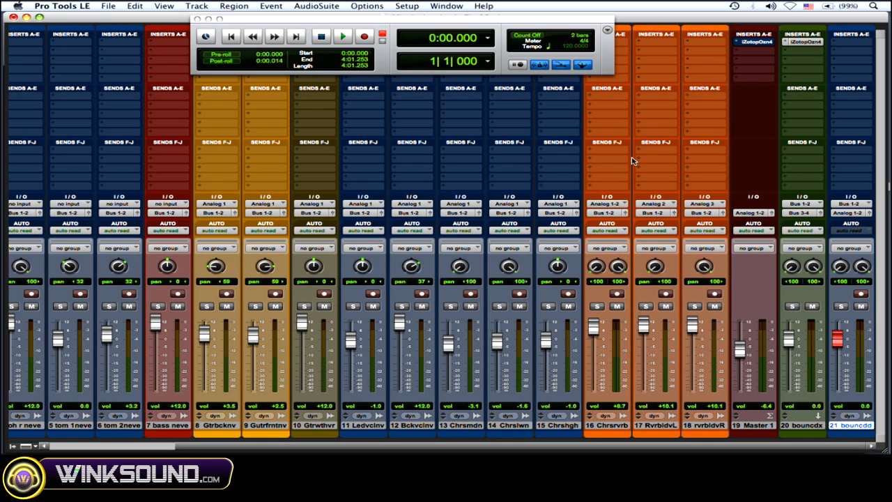
click(362, 36)
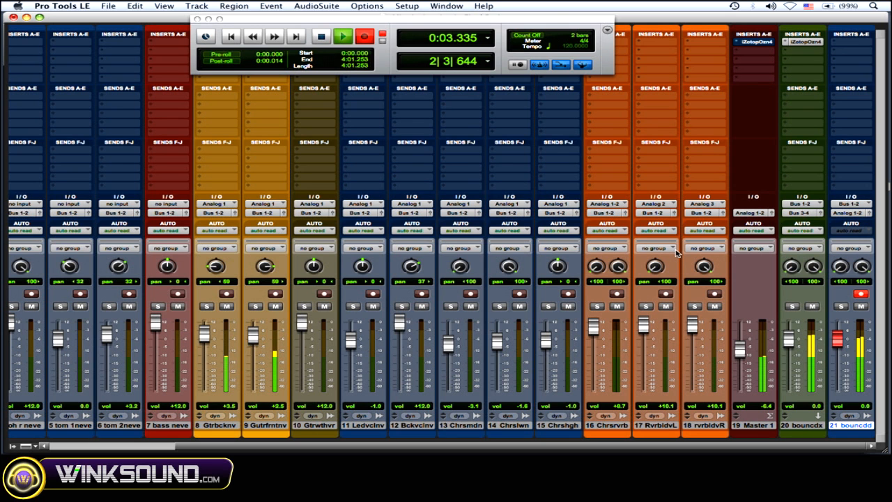
mouse_move(736, 248)
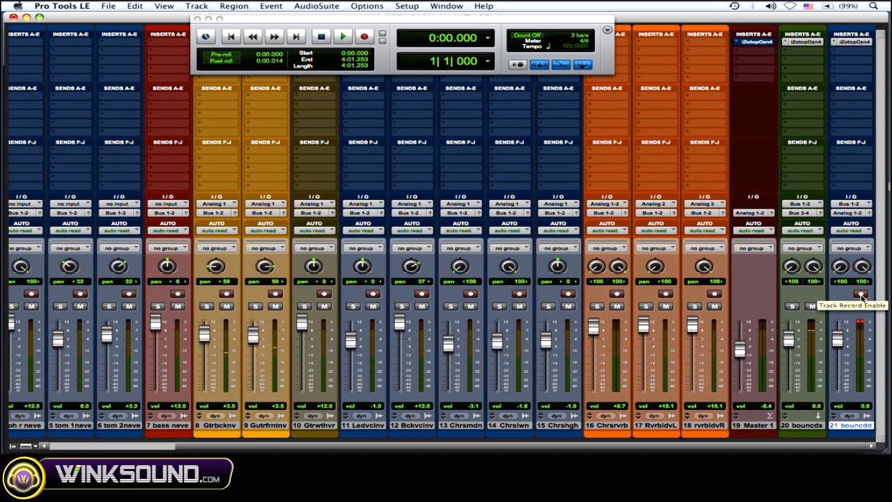
mouse_move(807, 54)
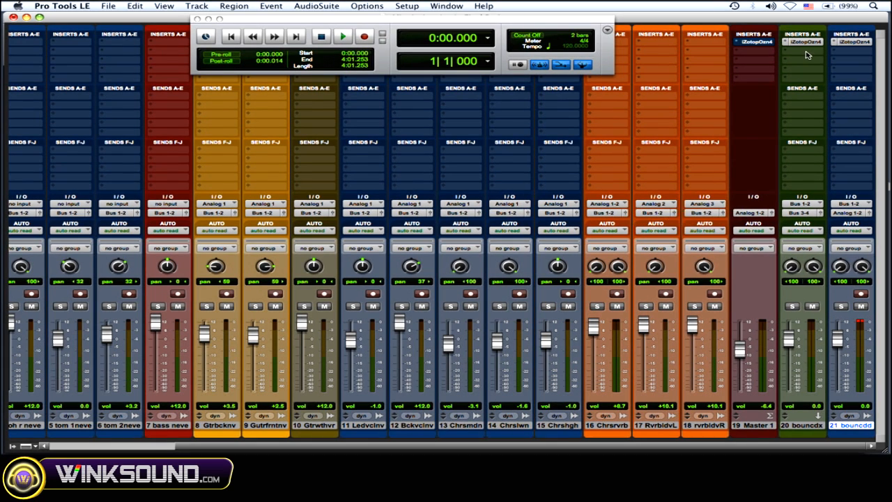
mouse_move(862, 324)
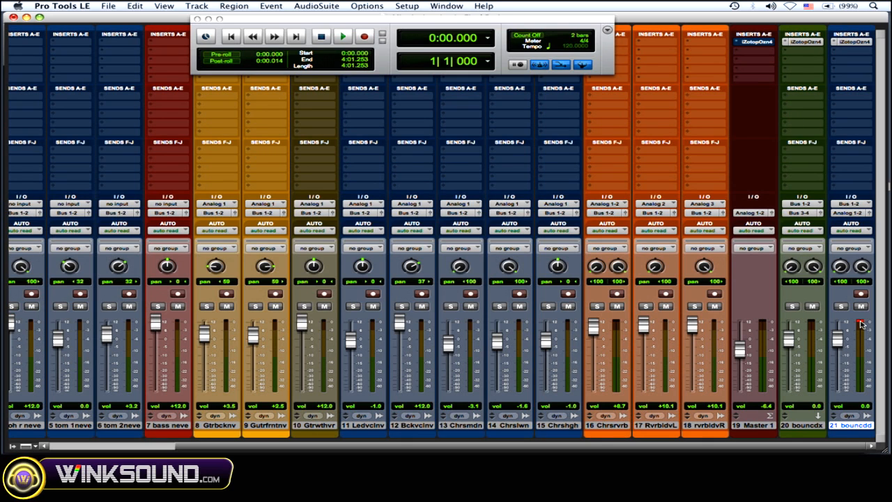
mouse_move(839, 323)
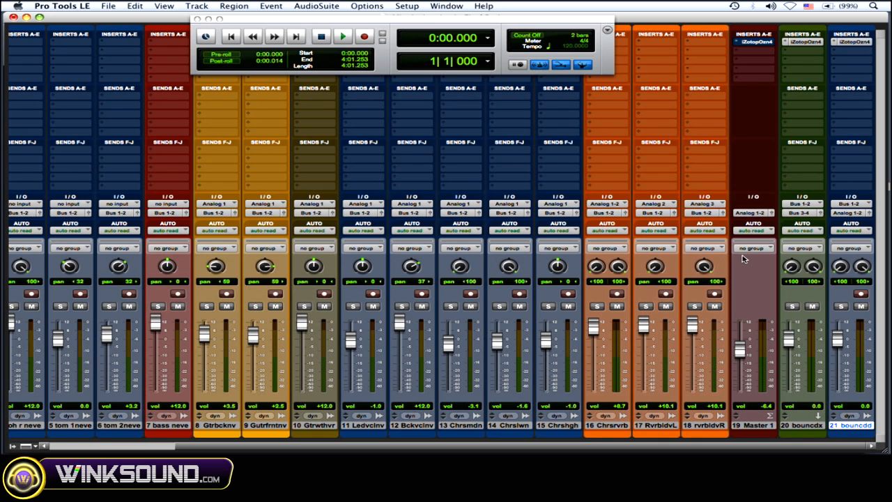
mouse_move(605, 317)
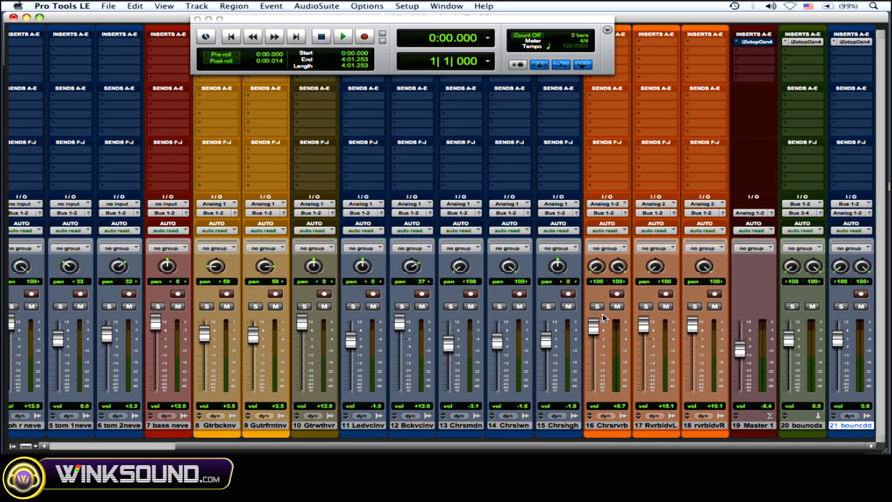